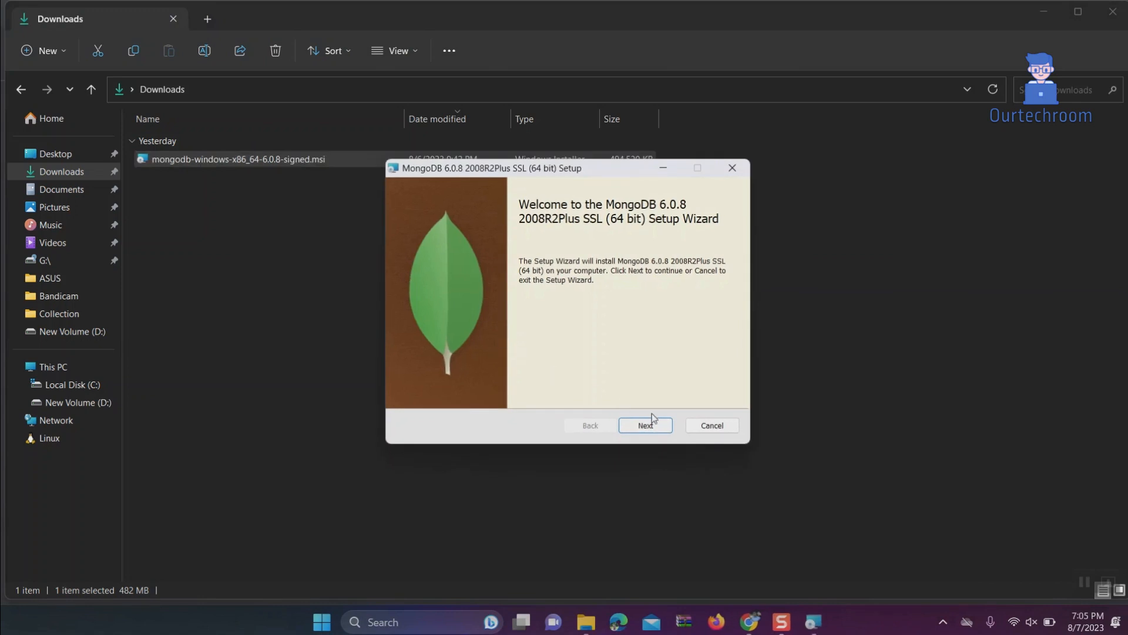
Pass the welcome page and choose 'Run service as a local or domain user'.
click(645, 425)
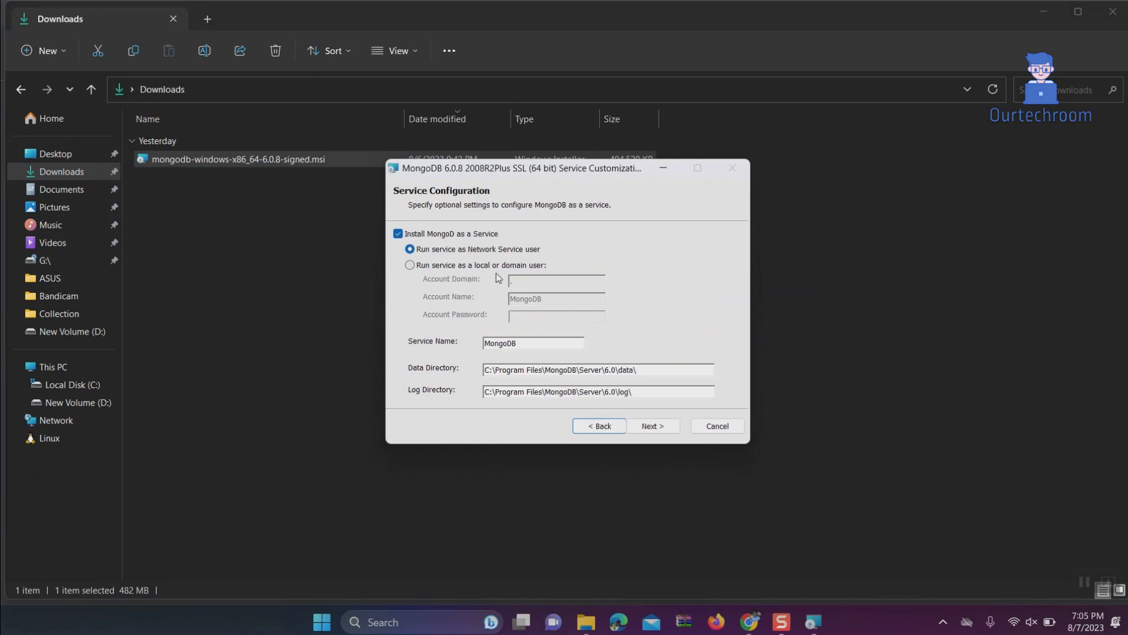
click(409, 265)
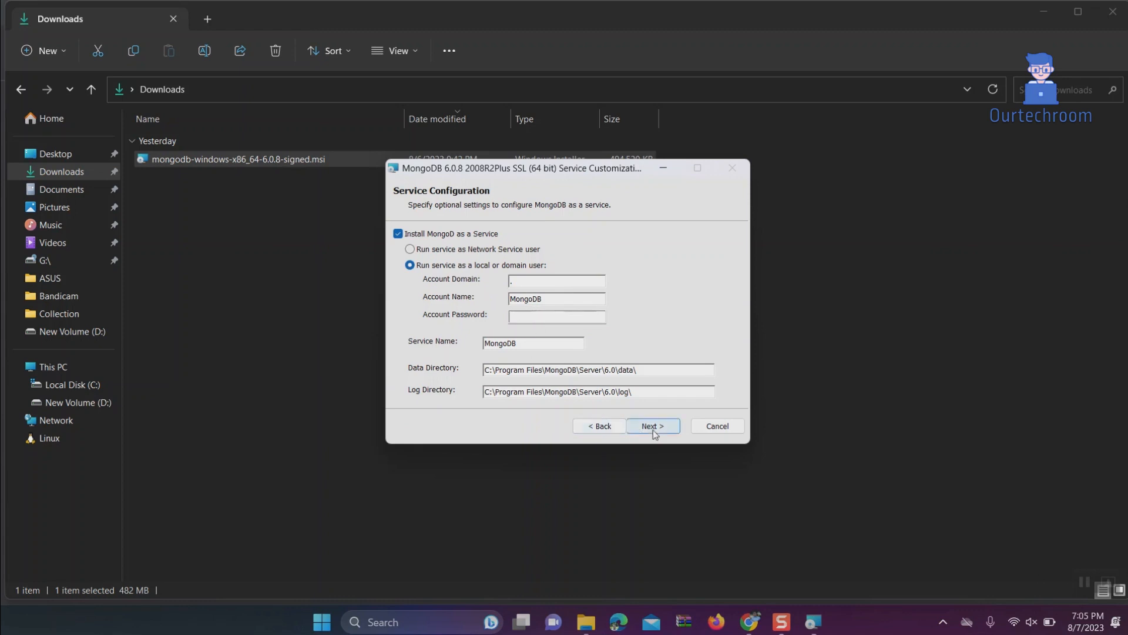
click(653, 426)
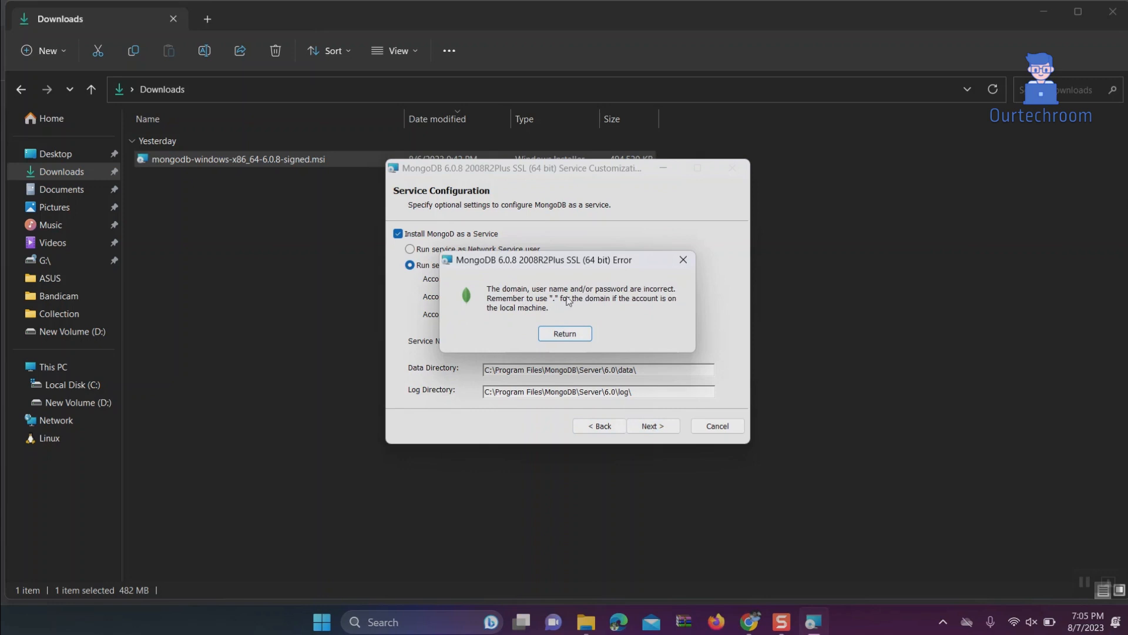
mouse_move(656, 307)
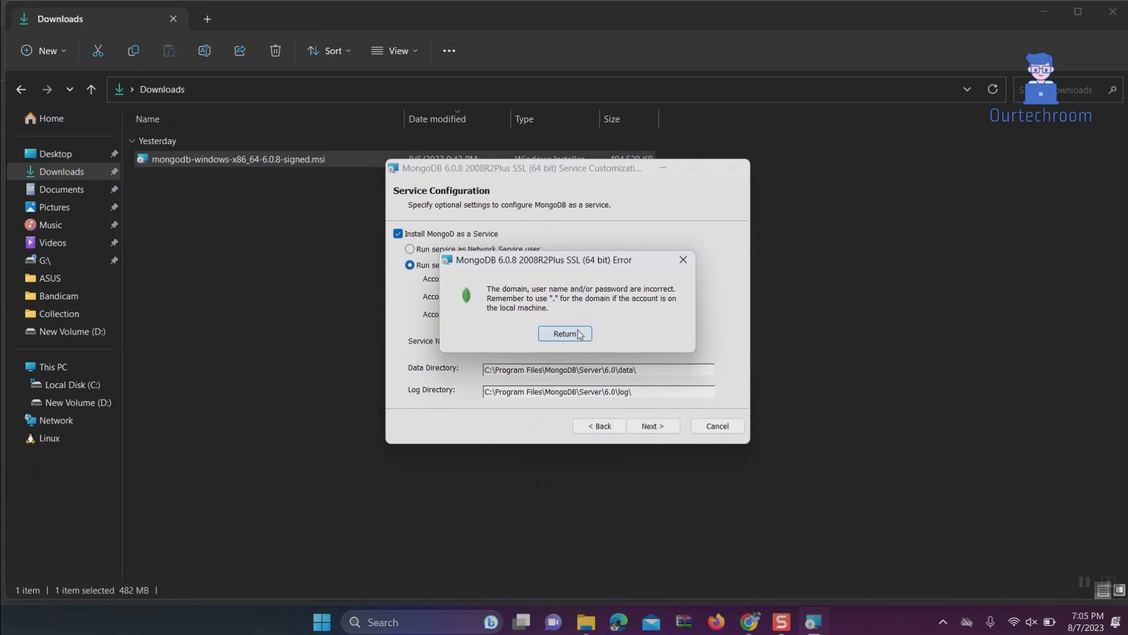
click(565, 333)
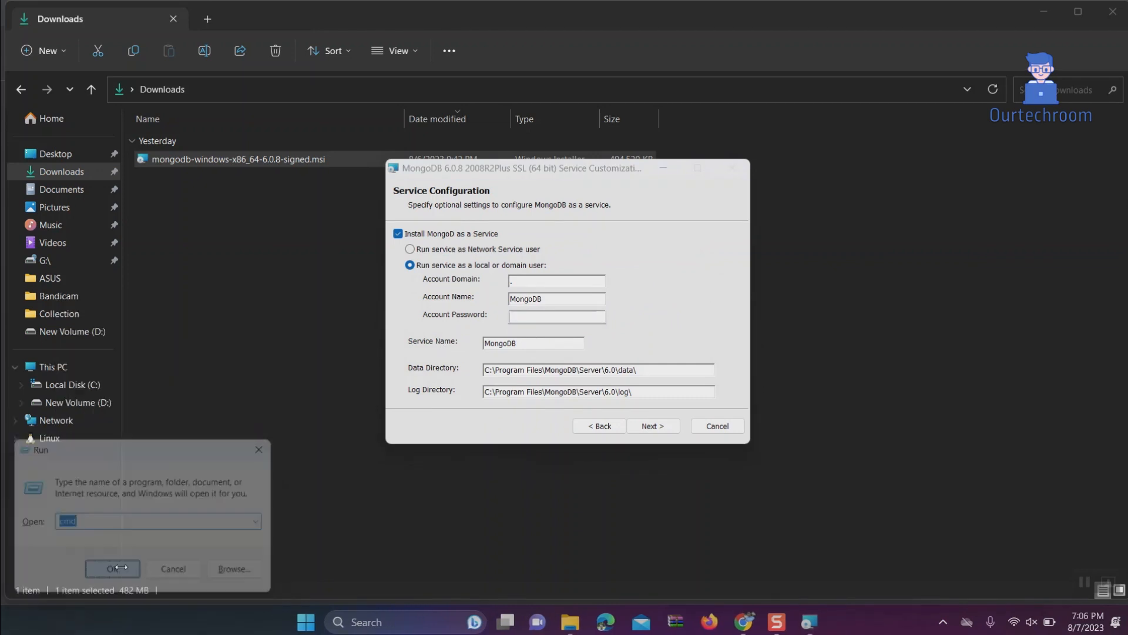
Run echo %username% in Command Prompt and select the ASUS user name output.
click(111, 569)
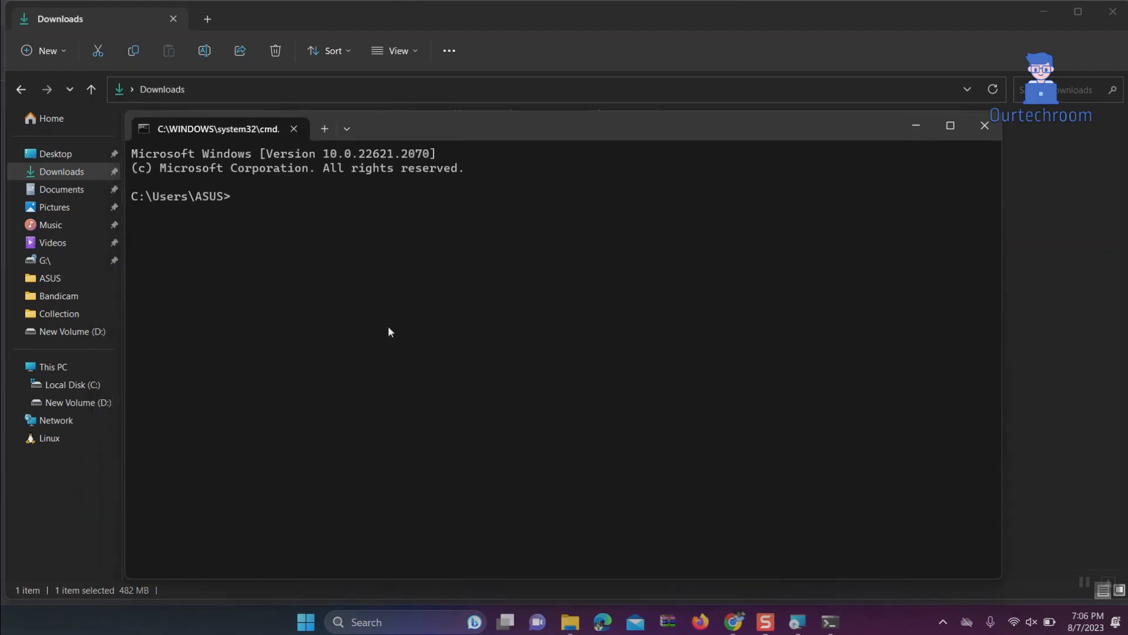
text(echo %)
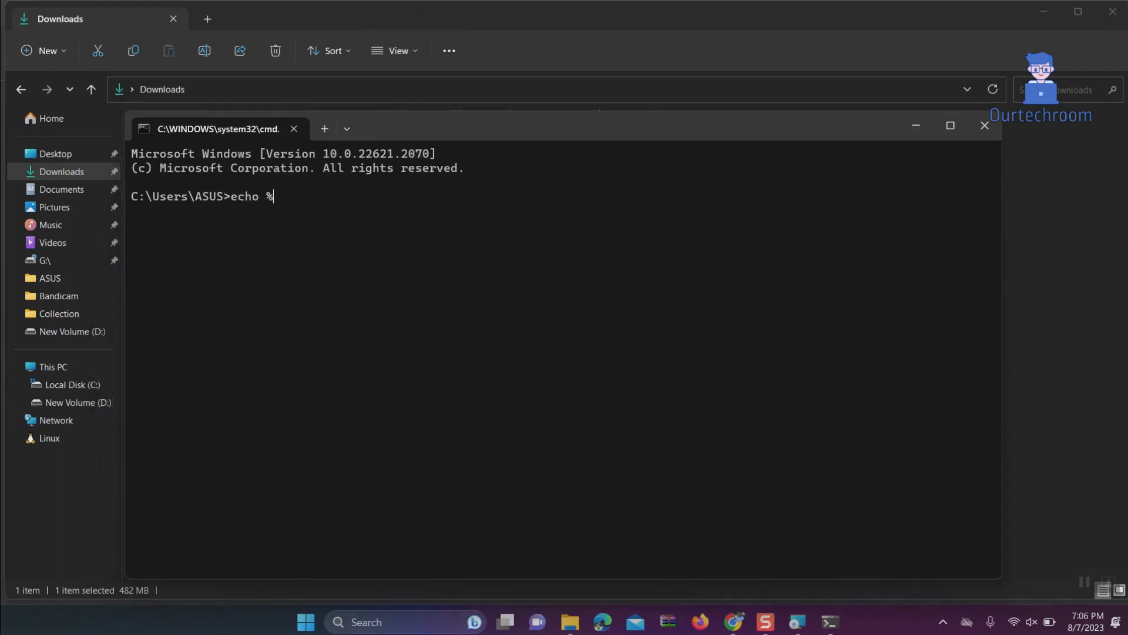
text(username)
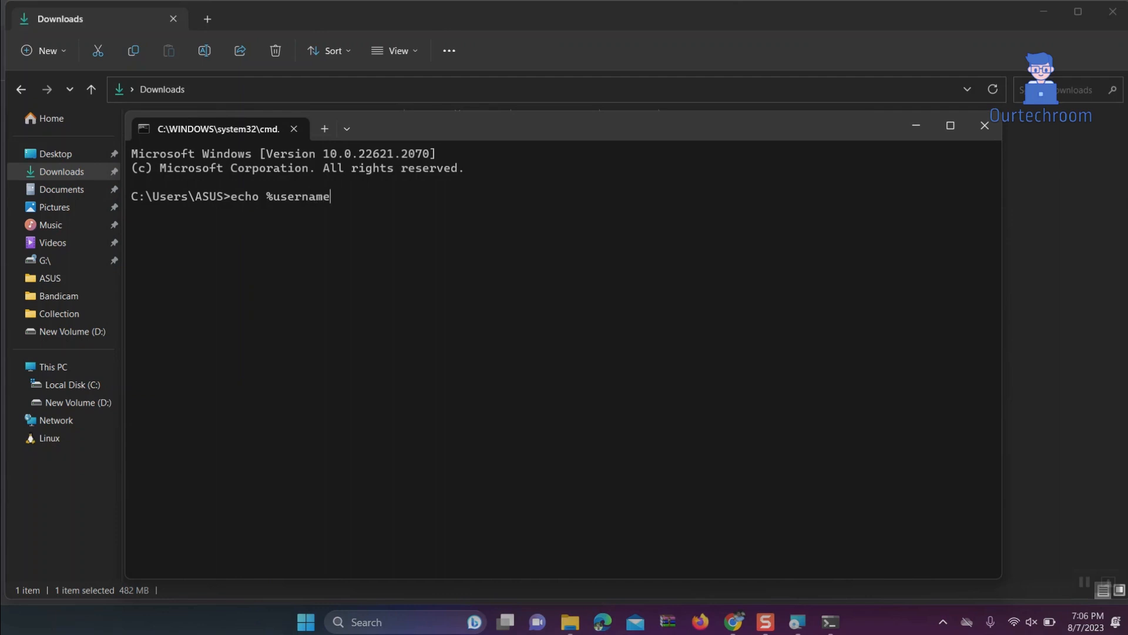
key(Enter)
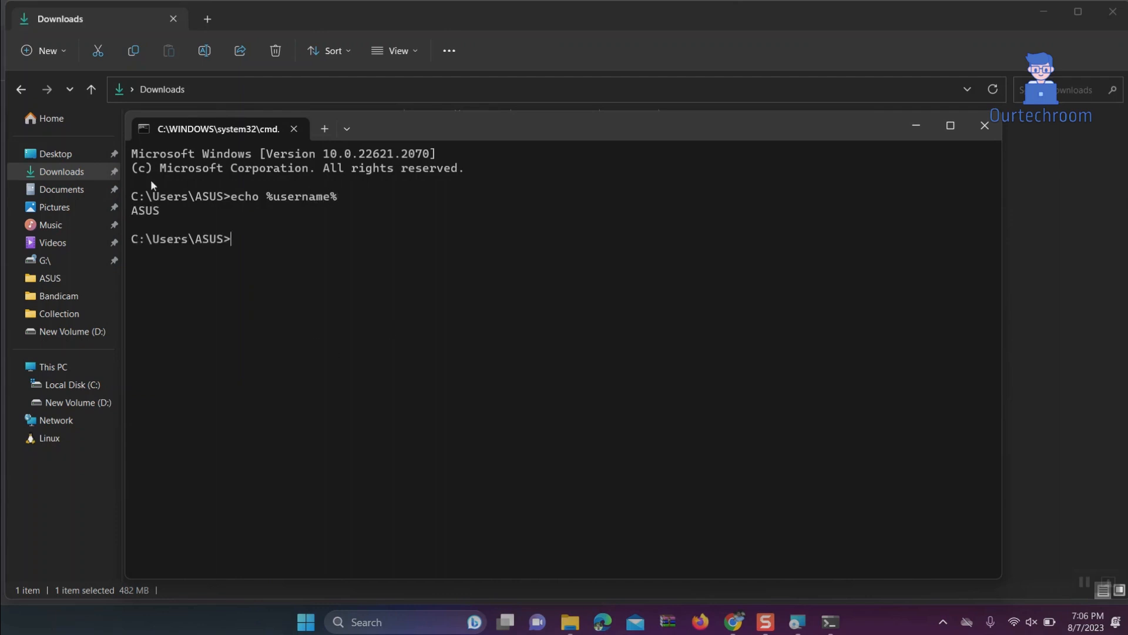
mouse_move(145, 221)
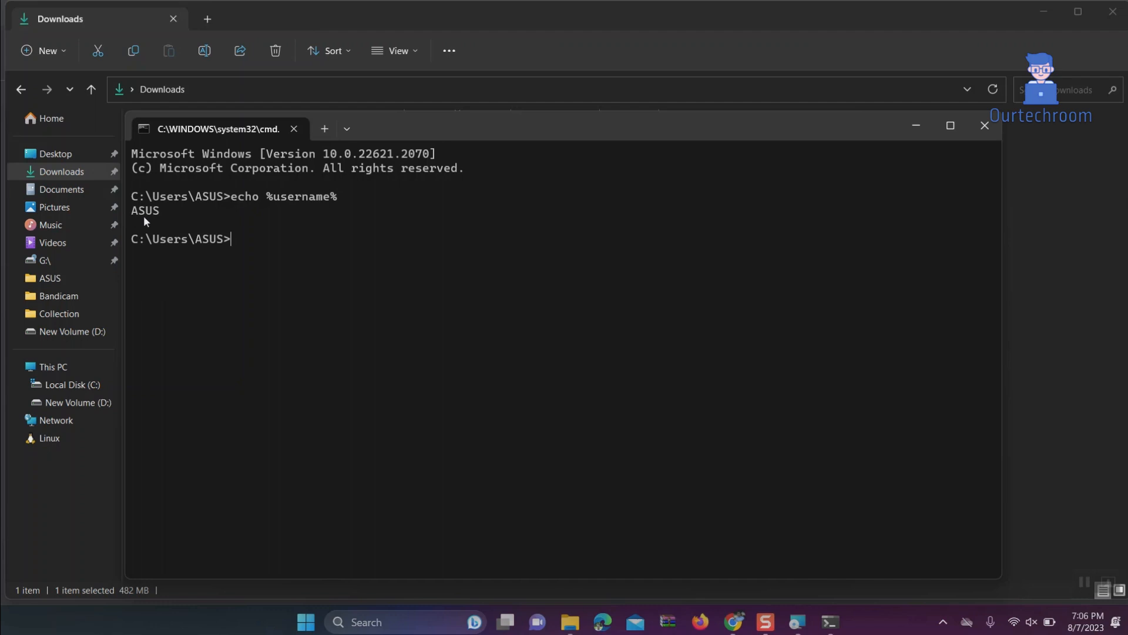
double_click(145, 211)
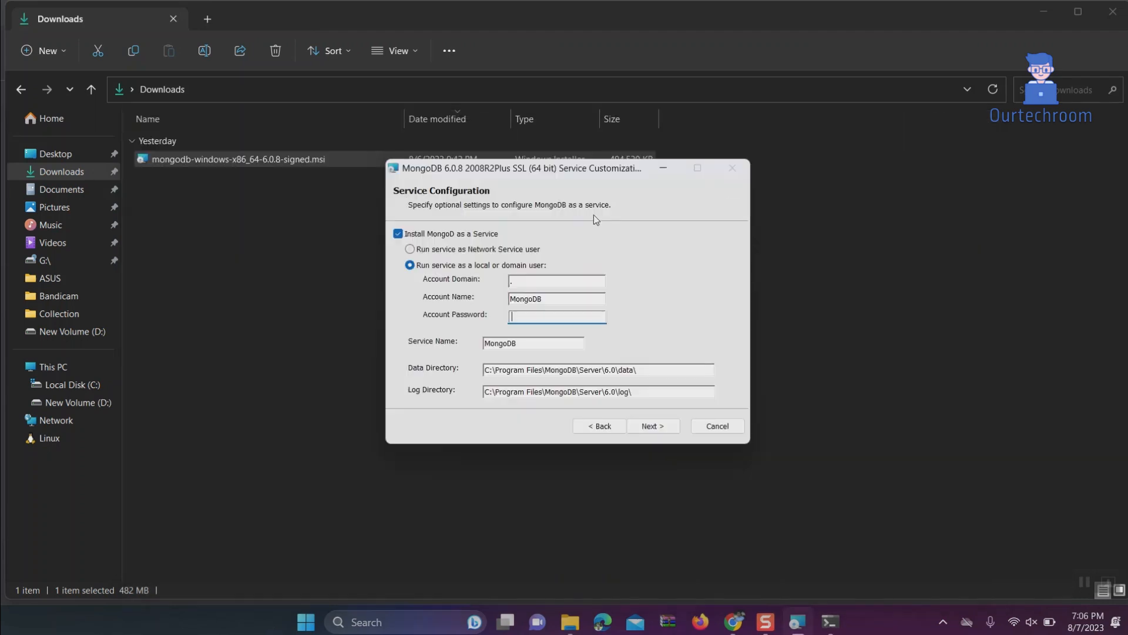
Enter ASUS as the service account name with its password and continue.
double_click(525, 299)
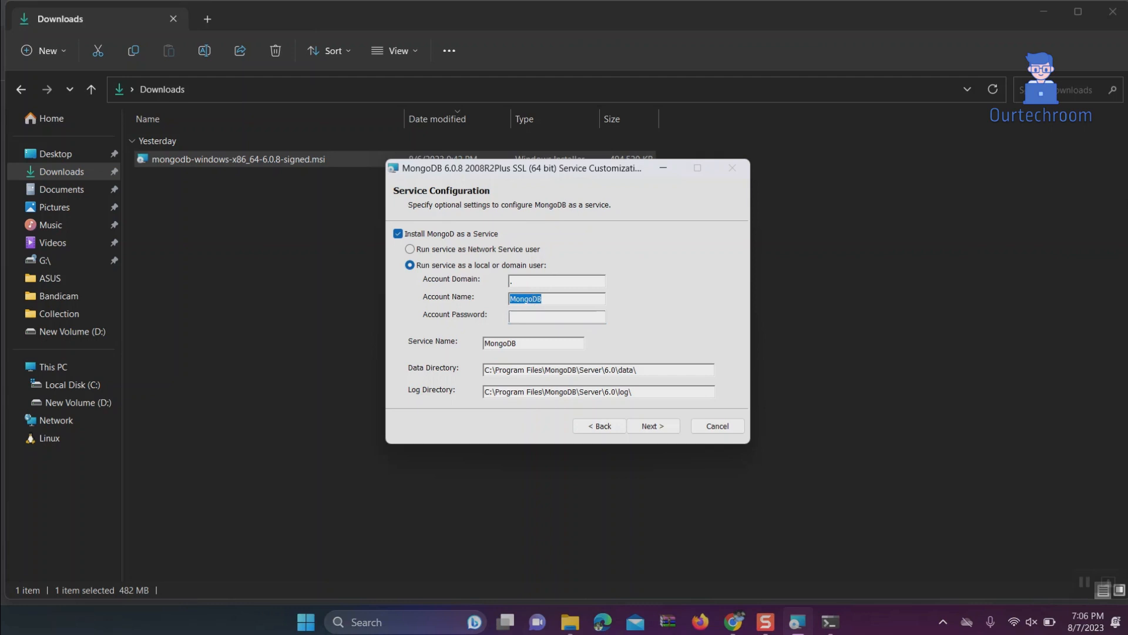
text(ASUS)
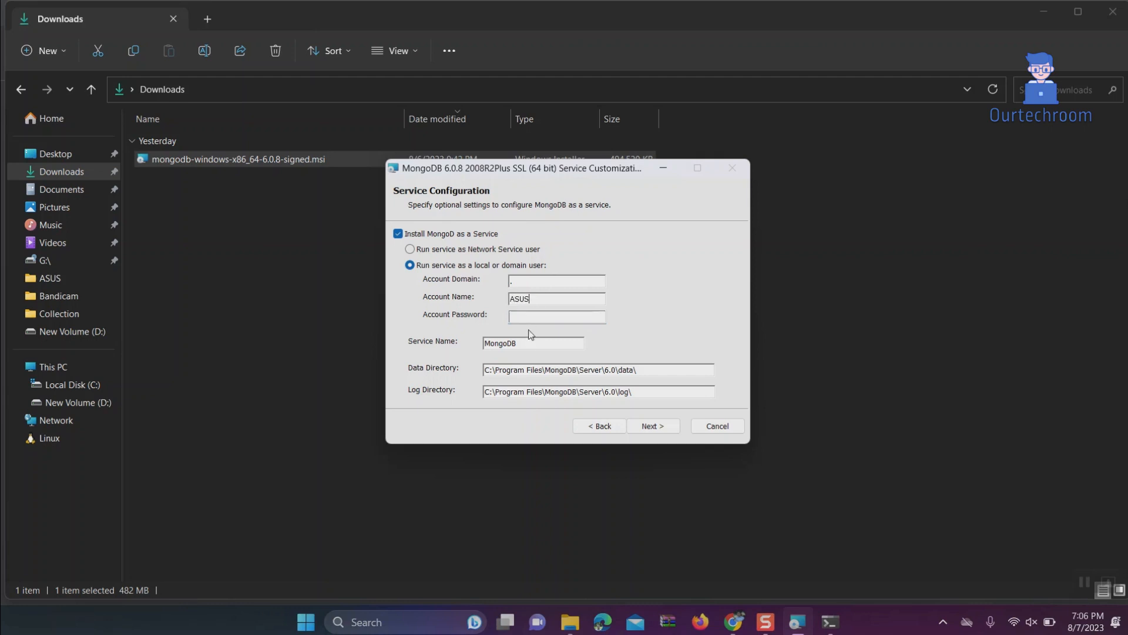
click(556, 317)
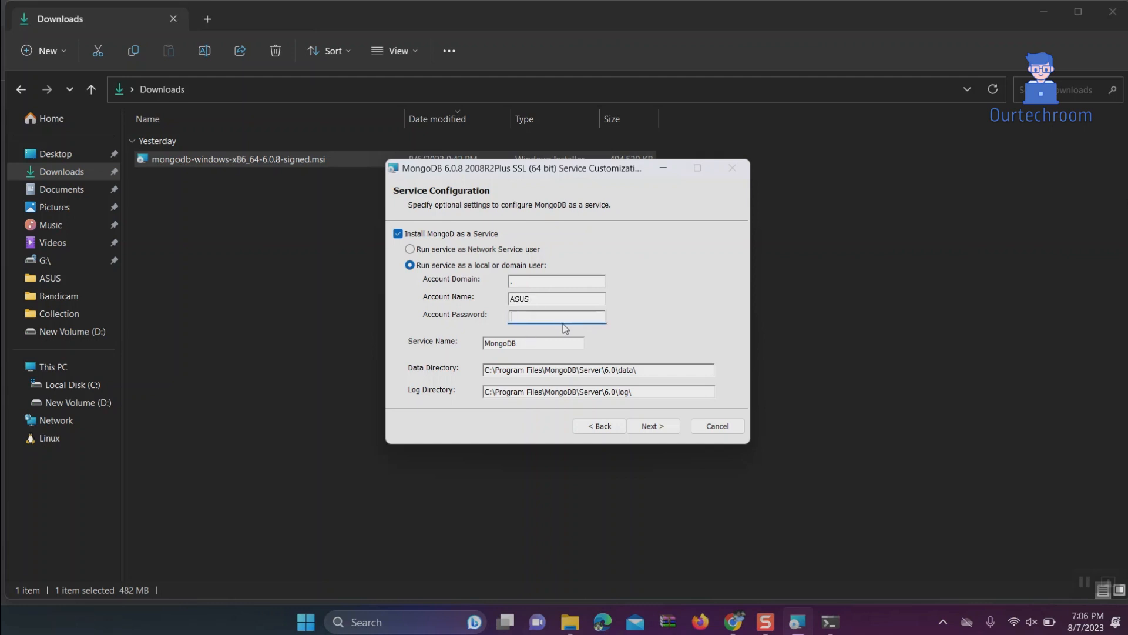
text(•••••)
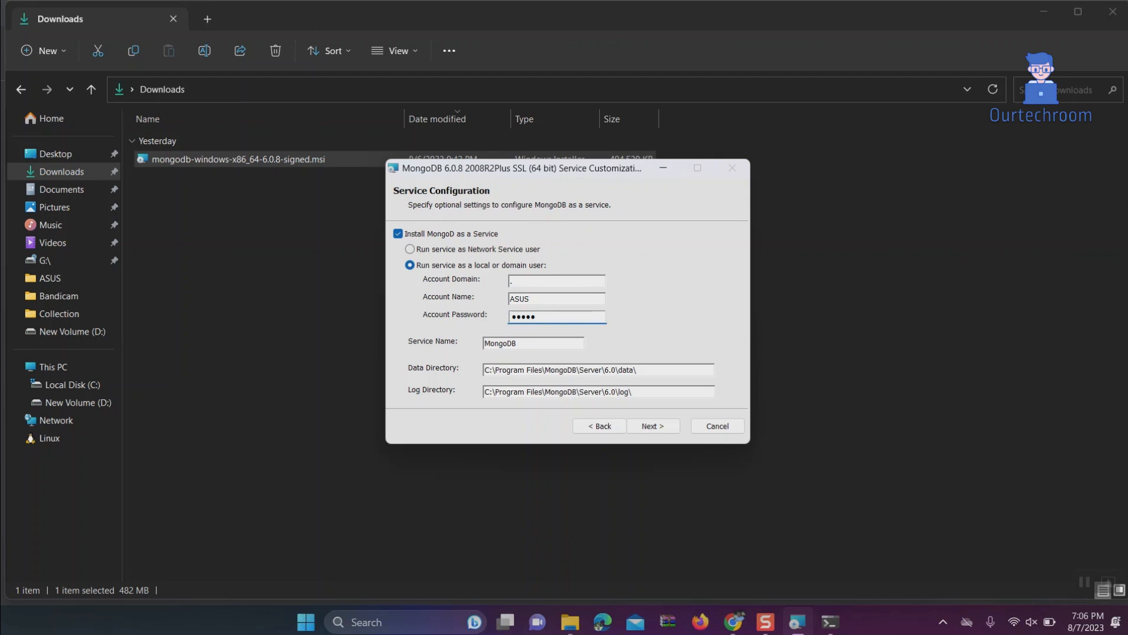
click(653, 426)
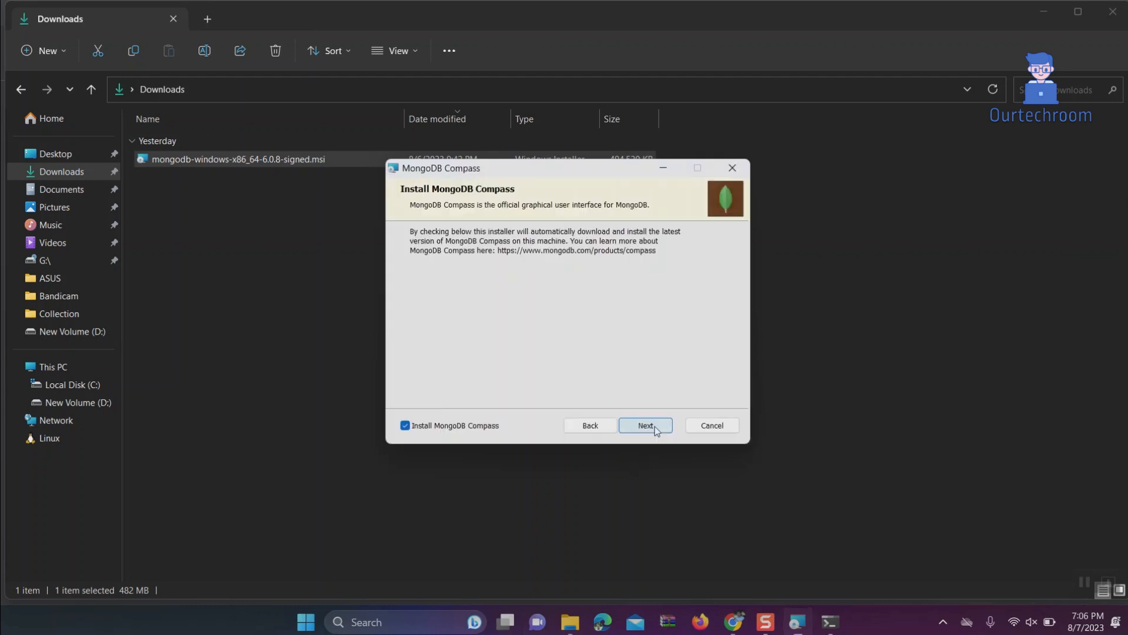
Keep MongoDB Compass included and start the MongoDB 6.0.8 installation.
click(646, 426)
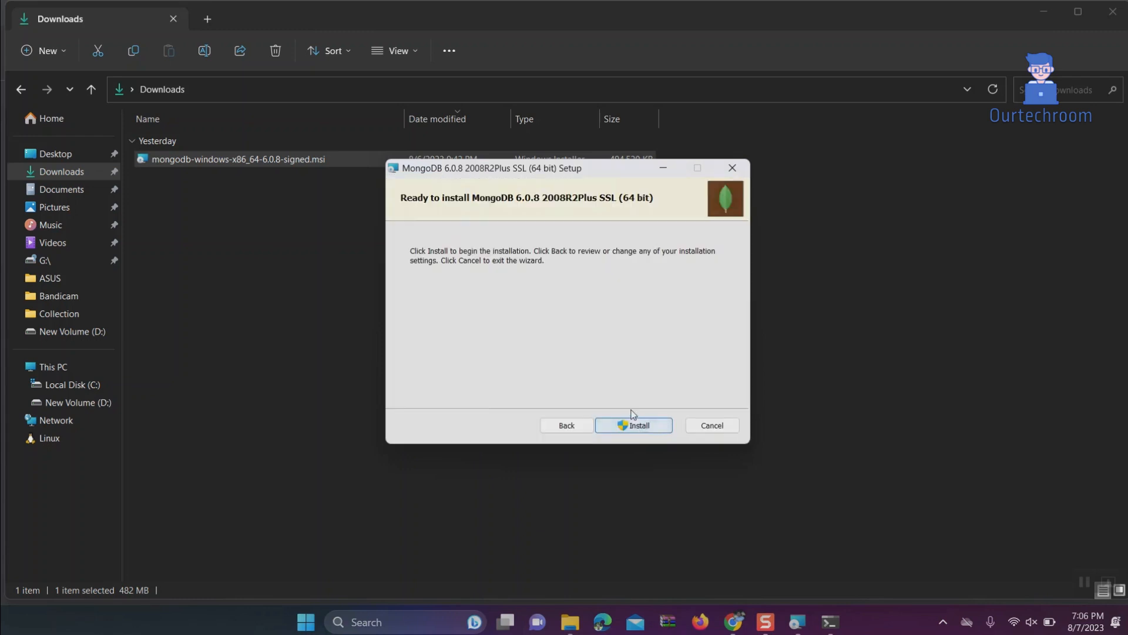
click(634, 425)
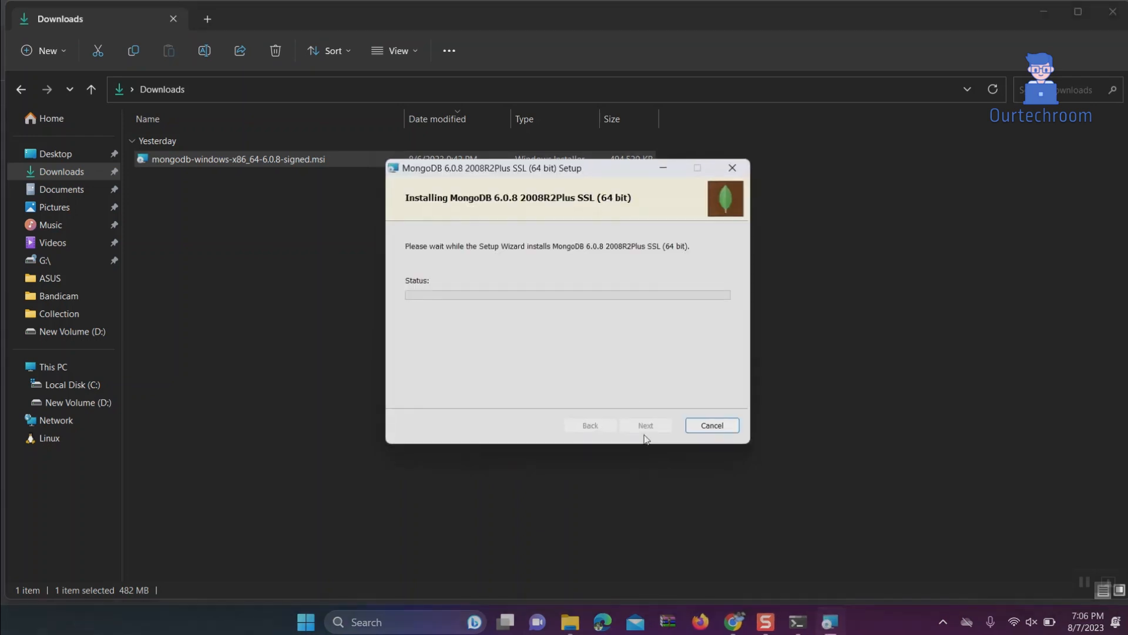